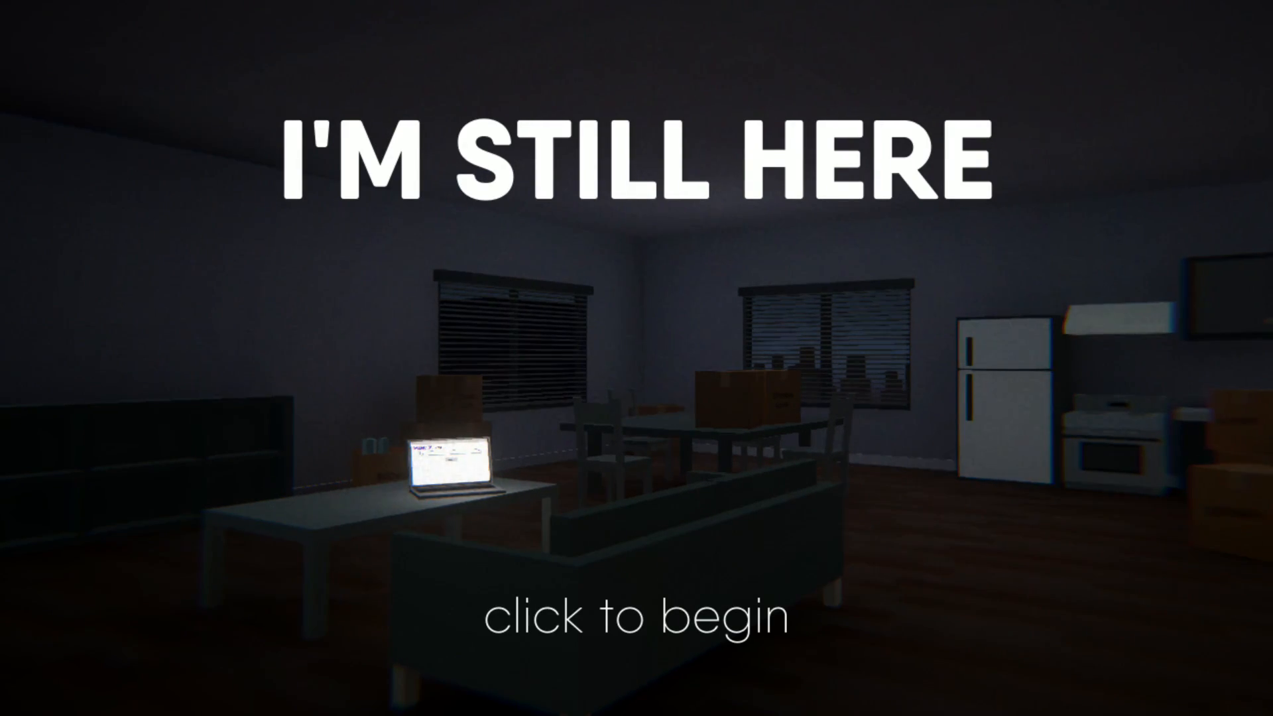
Begin the game from the title screen, landing in the dim apartment.
left_click(637, 620)
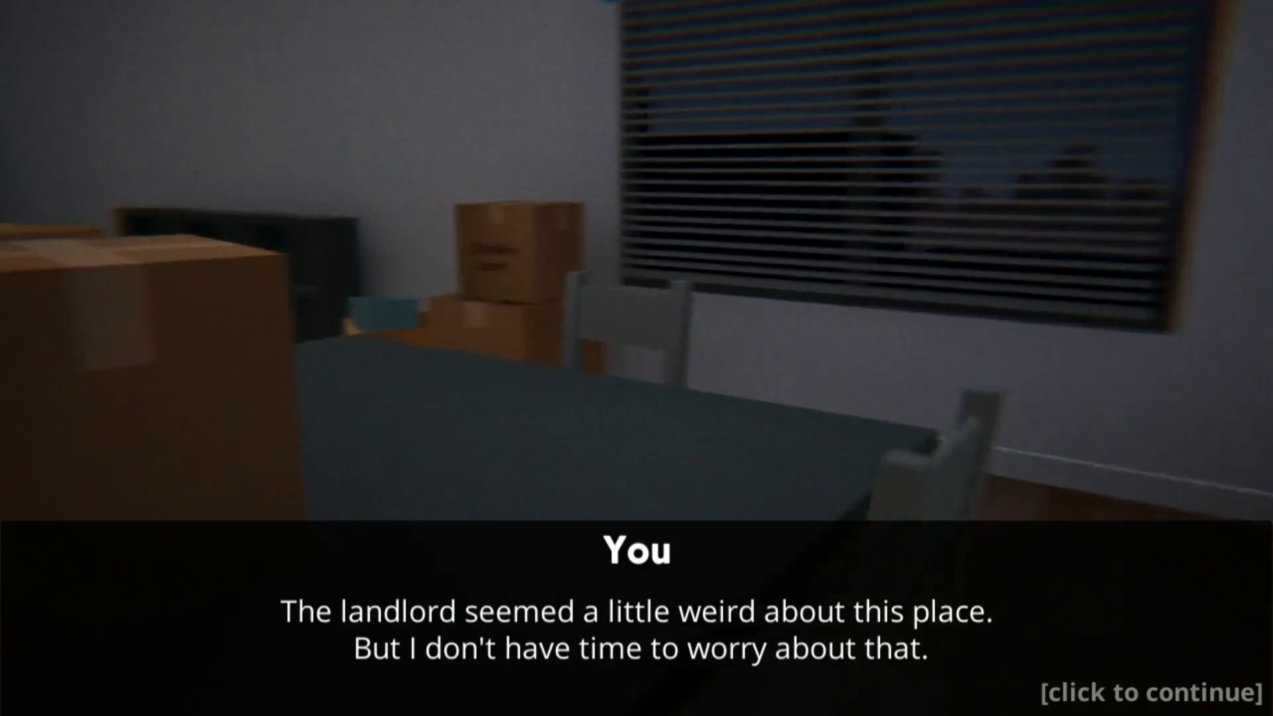
Continue past the landlord remark and dismiss the opening monologue to start exploring.
left_click(1142, 692)
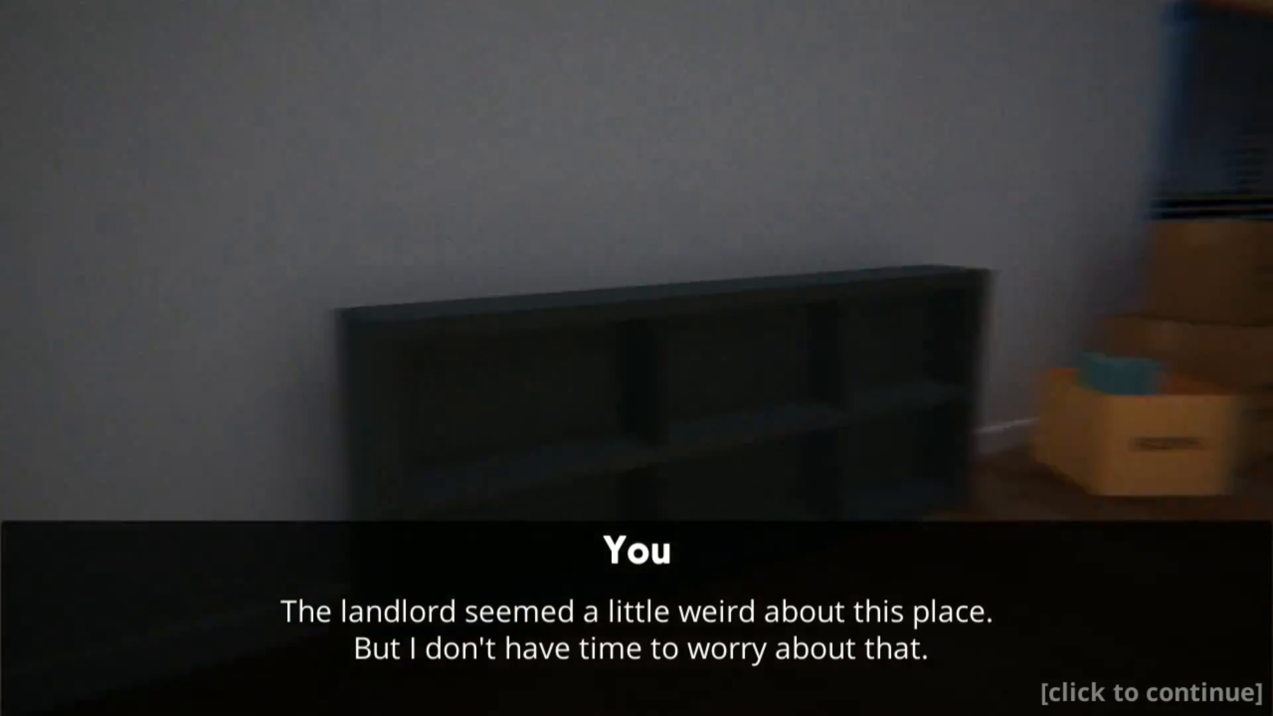
left_click(1146, 694)
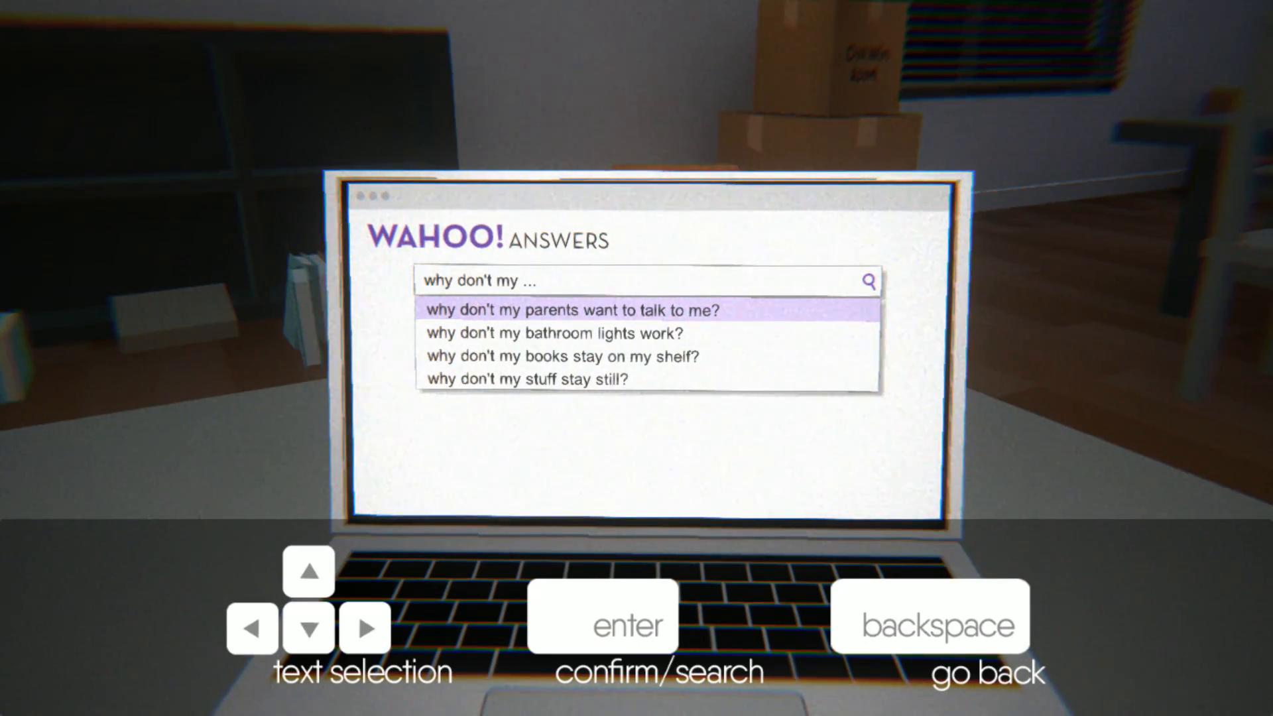
Browse the suggestions: bathroom lights, stuff not staying still, and books on the shelf.
left_click(309, 629)
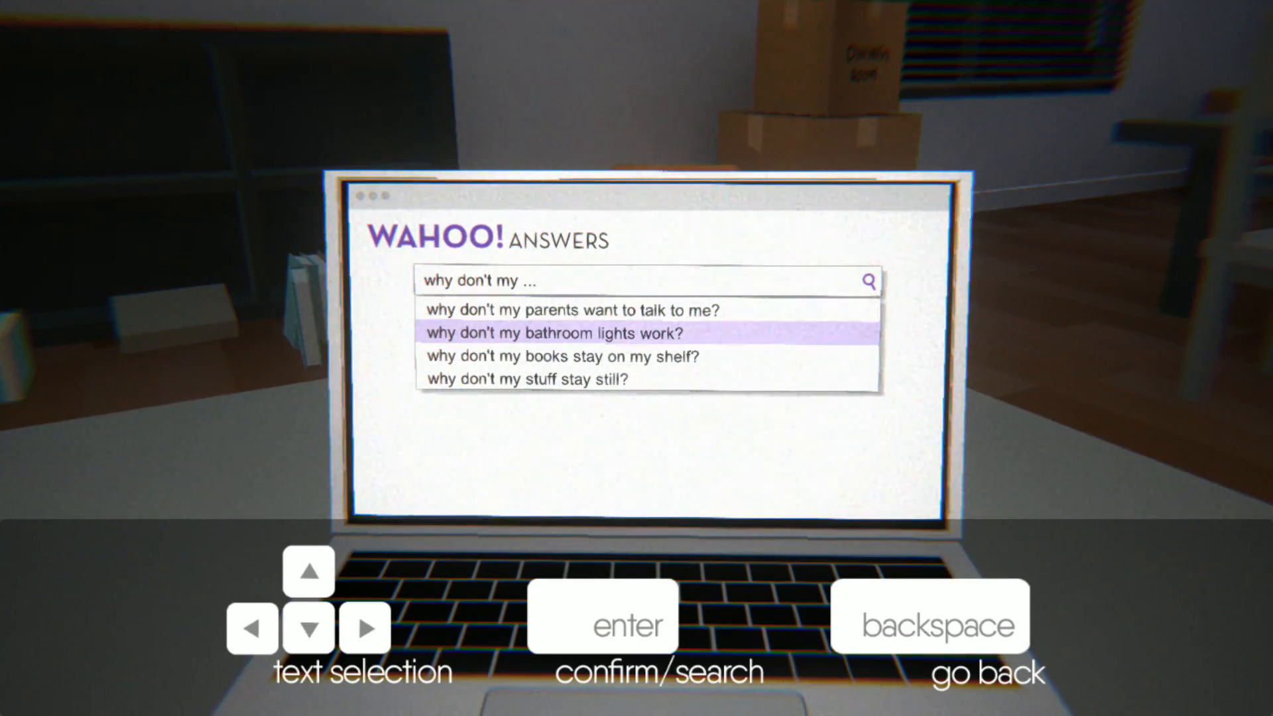
left_click(310, 626)
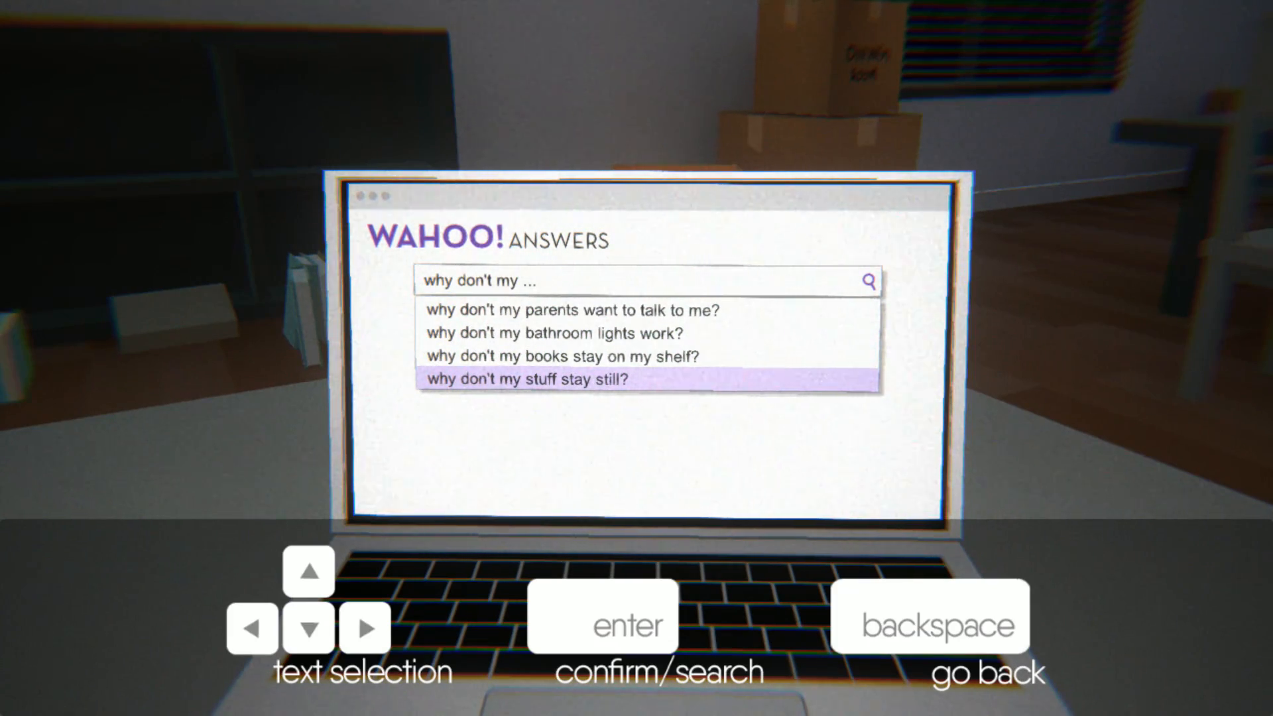
left_click(310, 570)
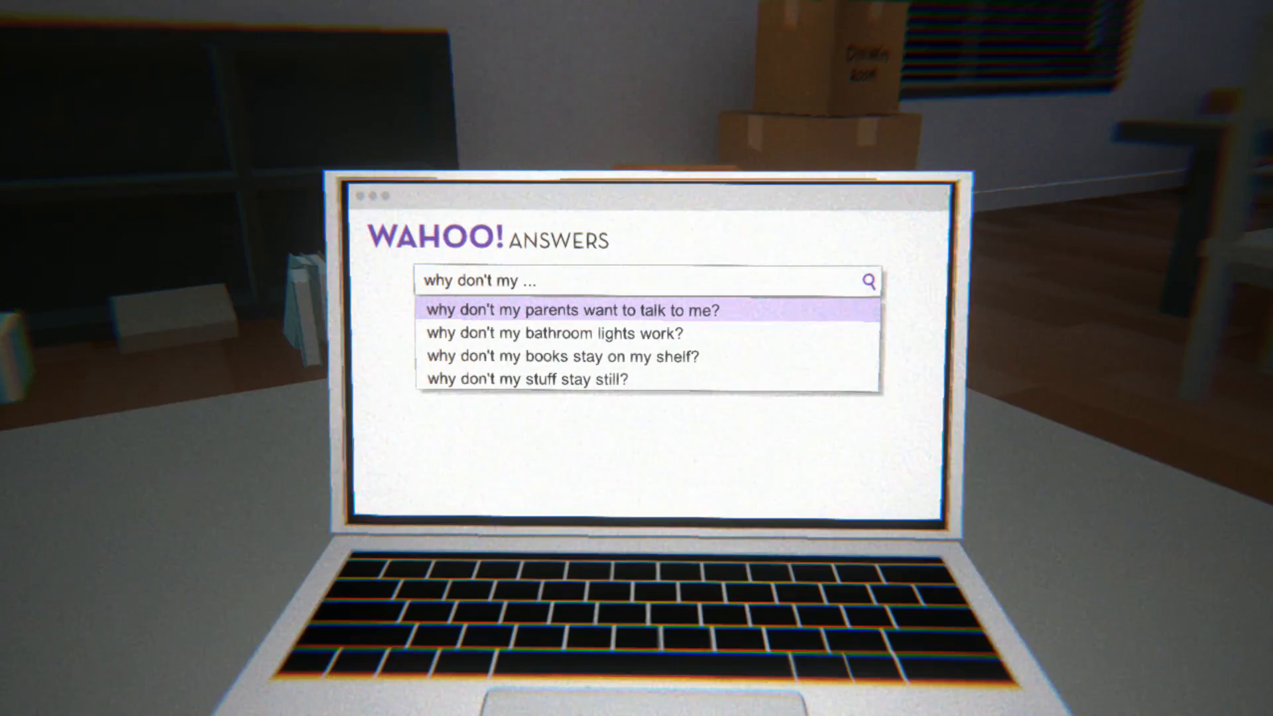
left_click(555, 333)
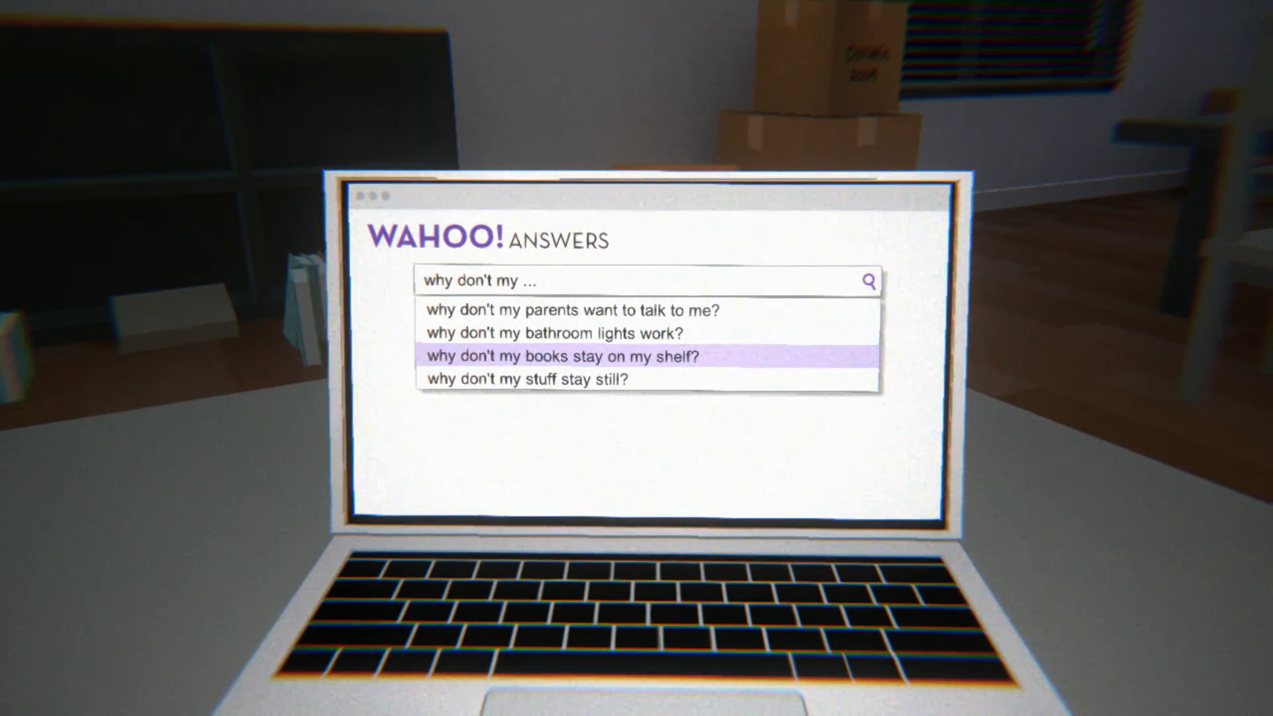
left_click(567, 356)
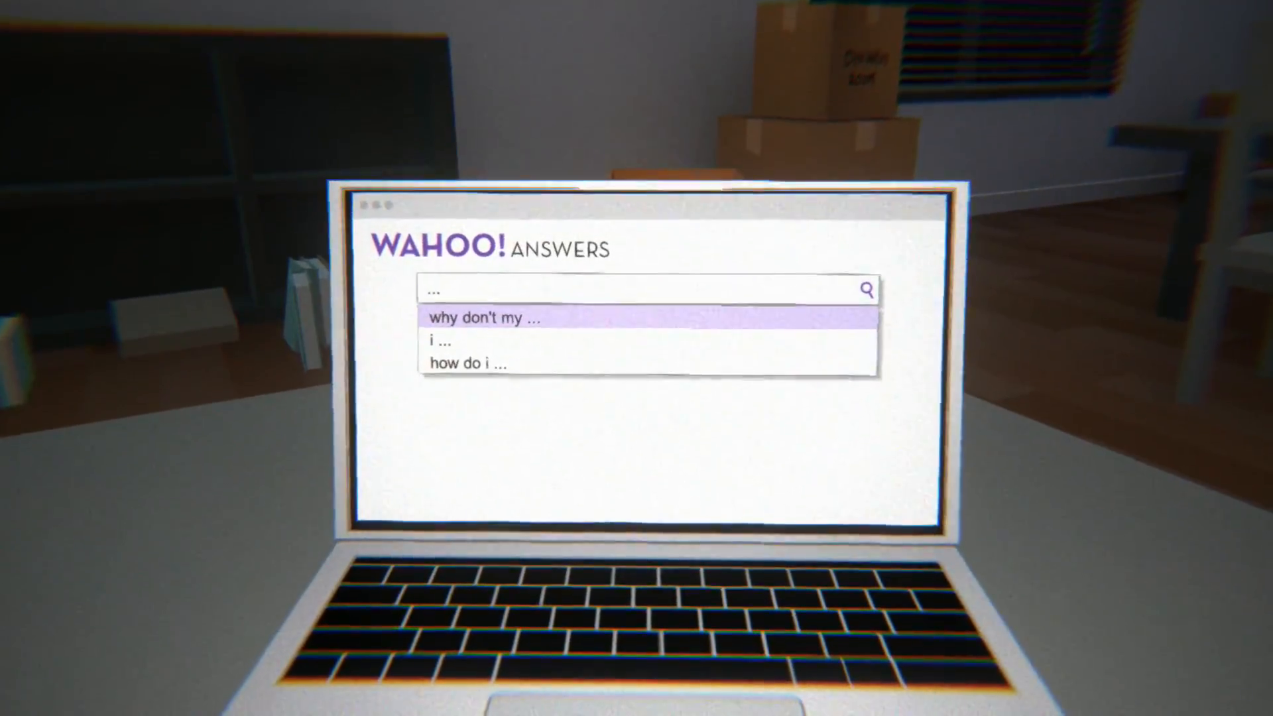
Search 'why don't my' and choose 'why don't my stuff stay still?'.
left_click(478, 317)
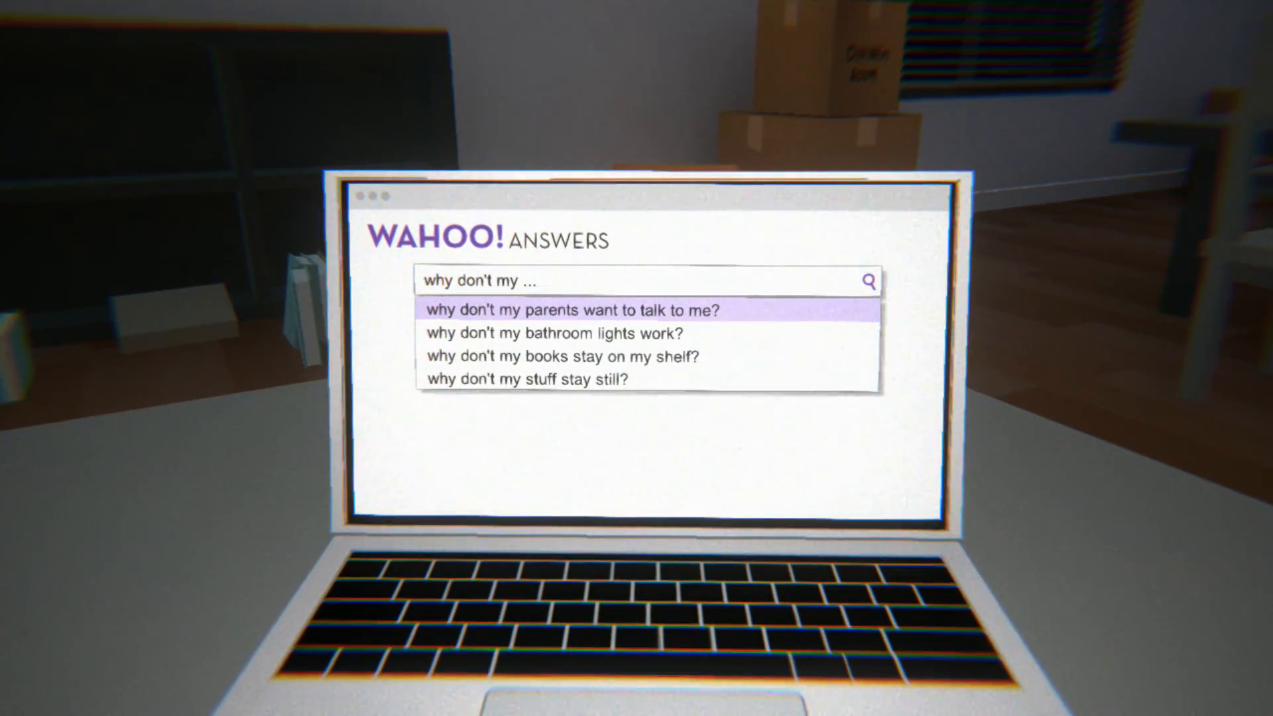
mouse_move(528, 380)
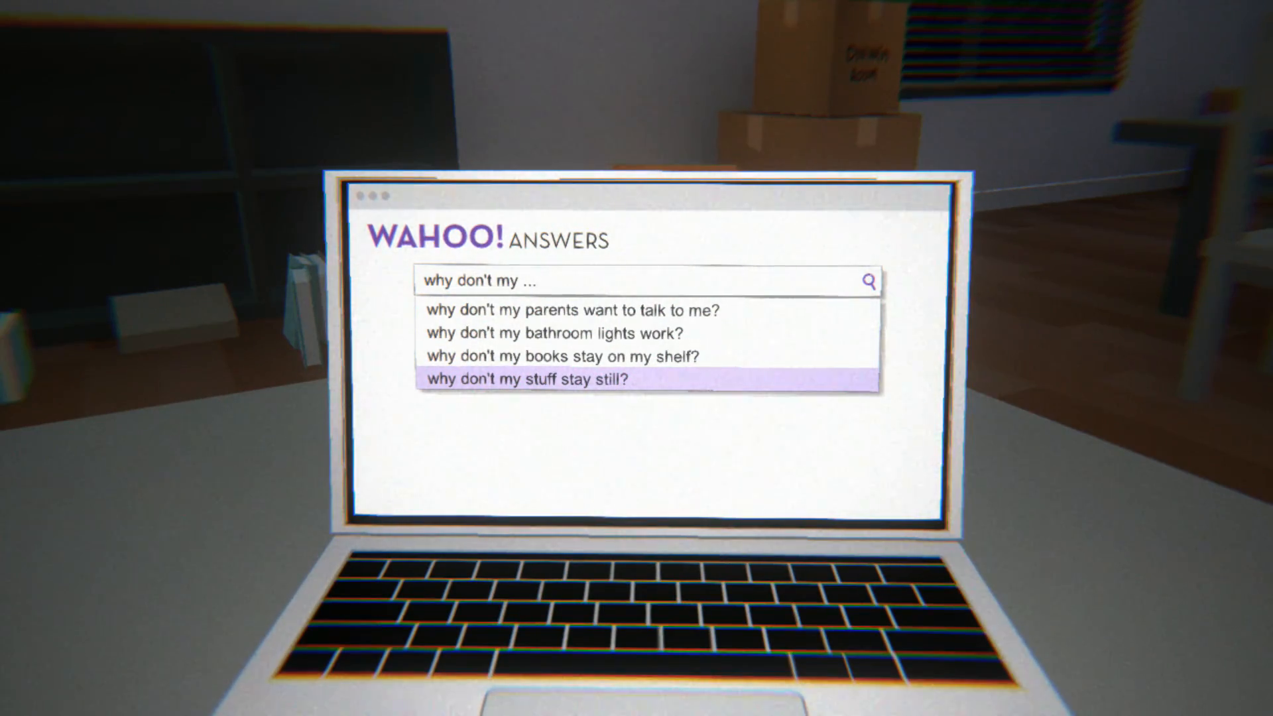
left_click(528, 379)
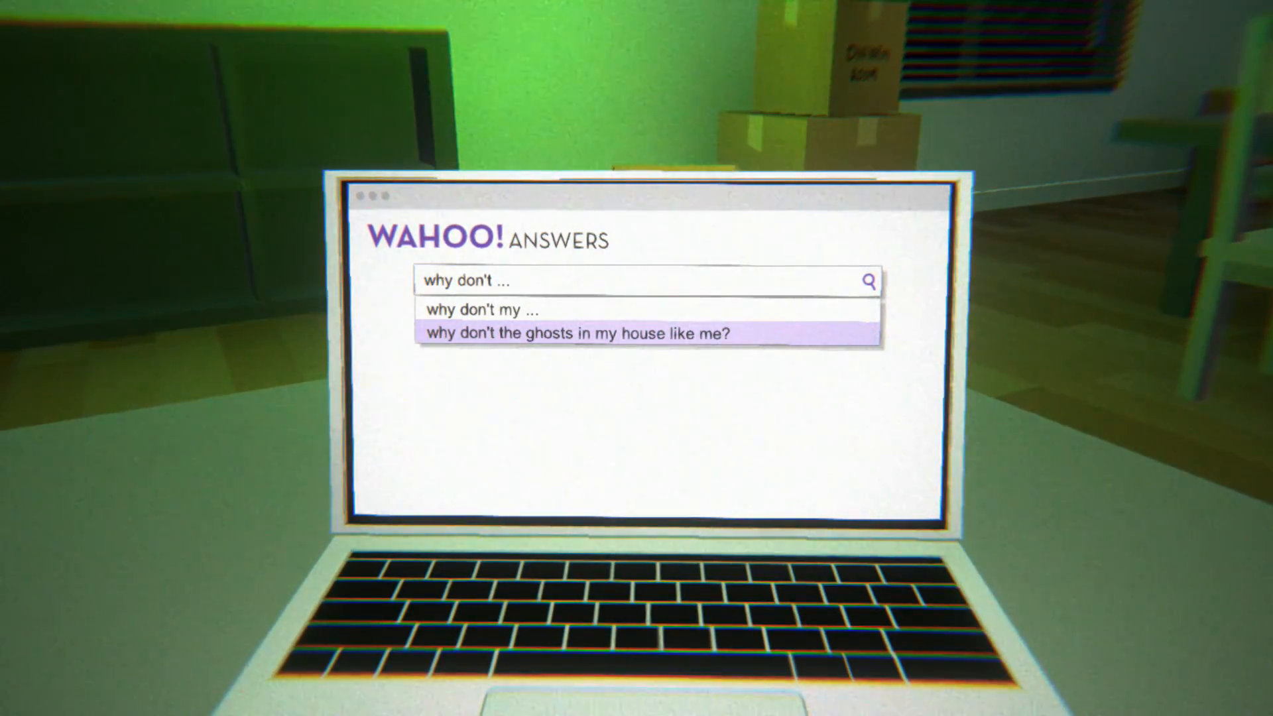
Choose 'why don't the ghosts in my house like me?' from the suggestions.
left_click(574, 334)
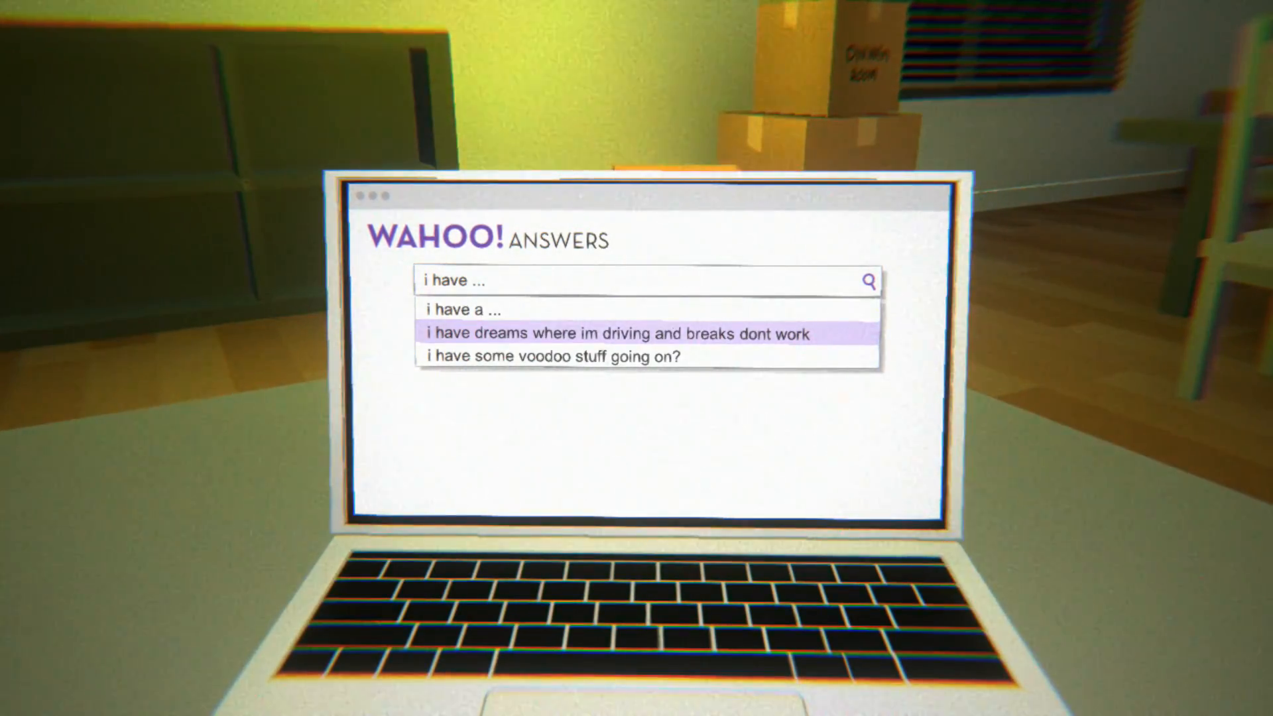
Choose 'i have dreams where im driving and breaks dont work'.
left_click(614, 334)
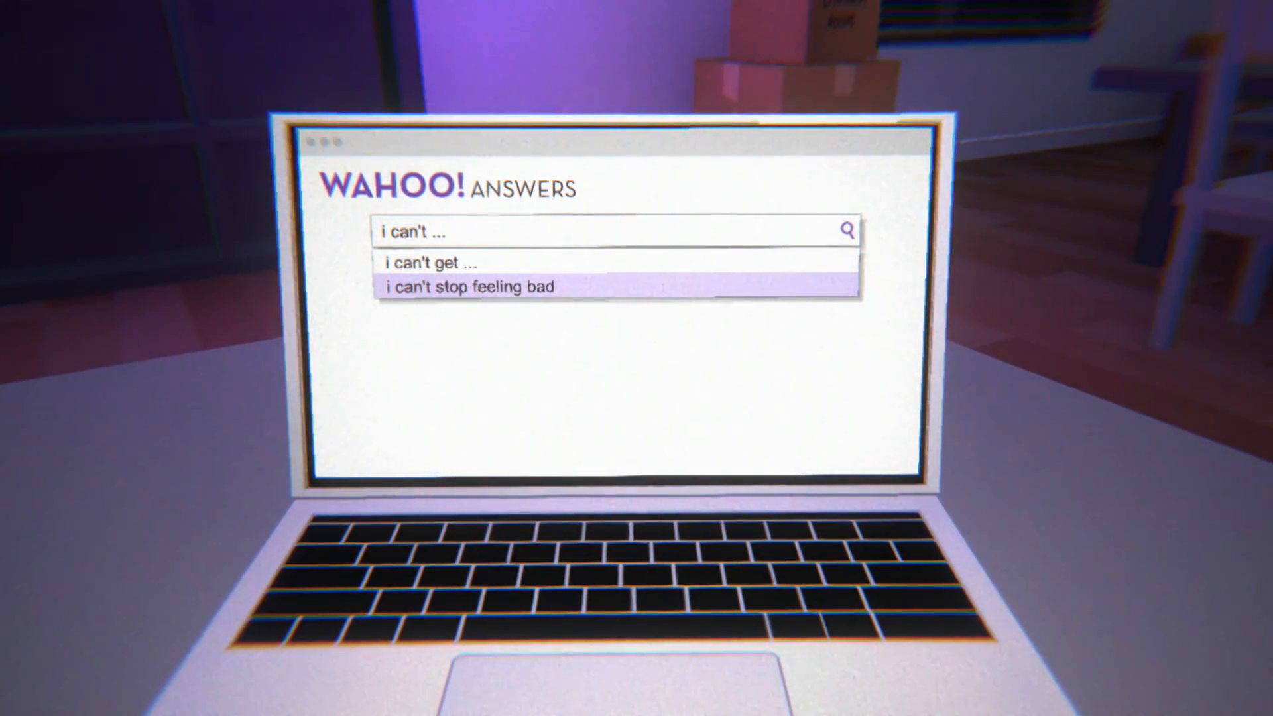
Ask about feeling bad, deleting internet history, knowing if haunted, and keeping things from moving.
left_click(468, 287)
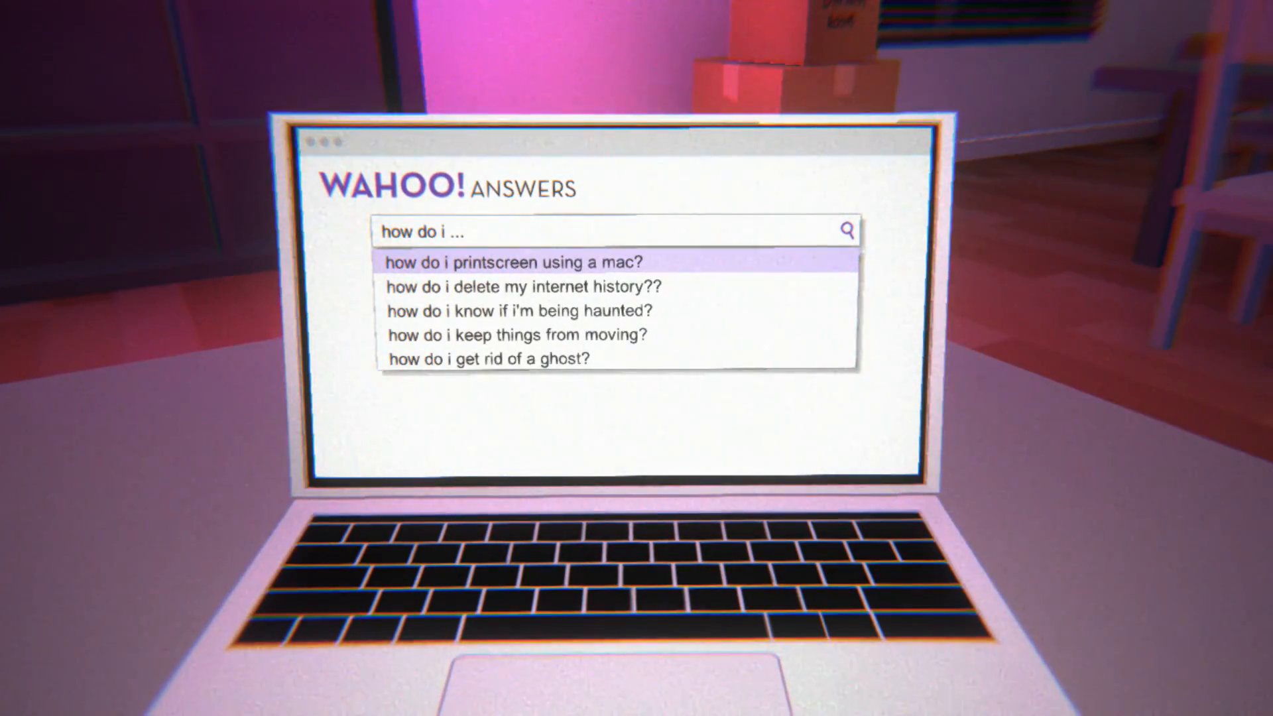
mouse_move(526, 287)
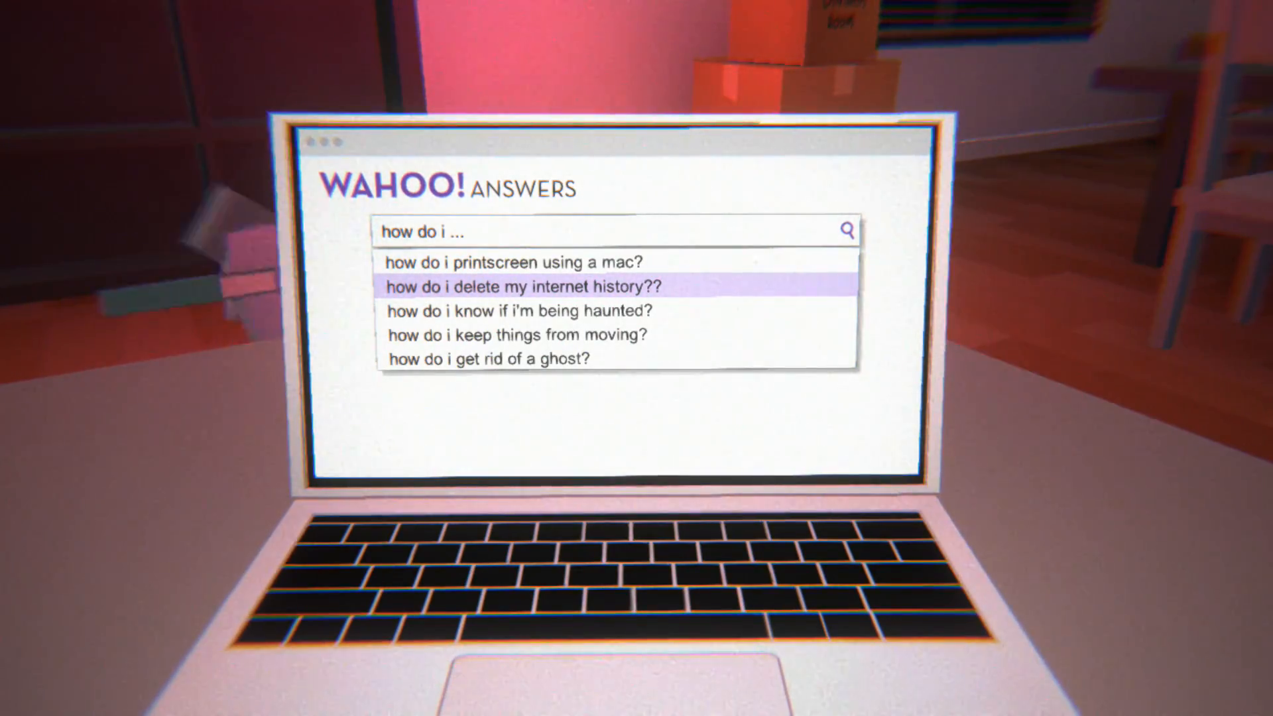
left_click(526, 287)
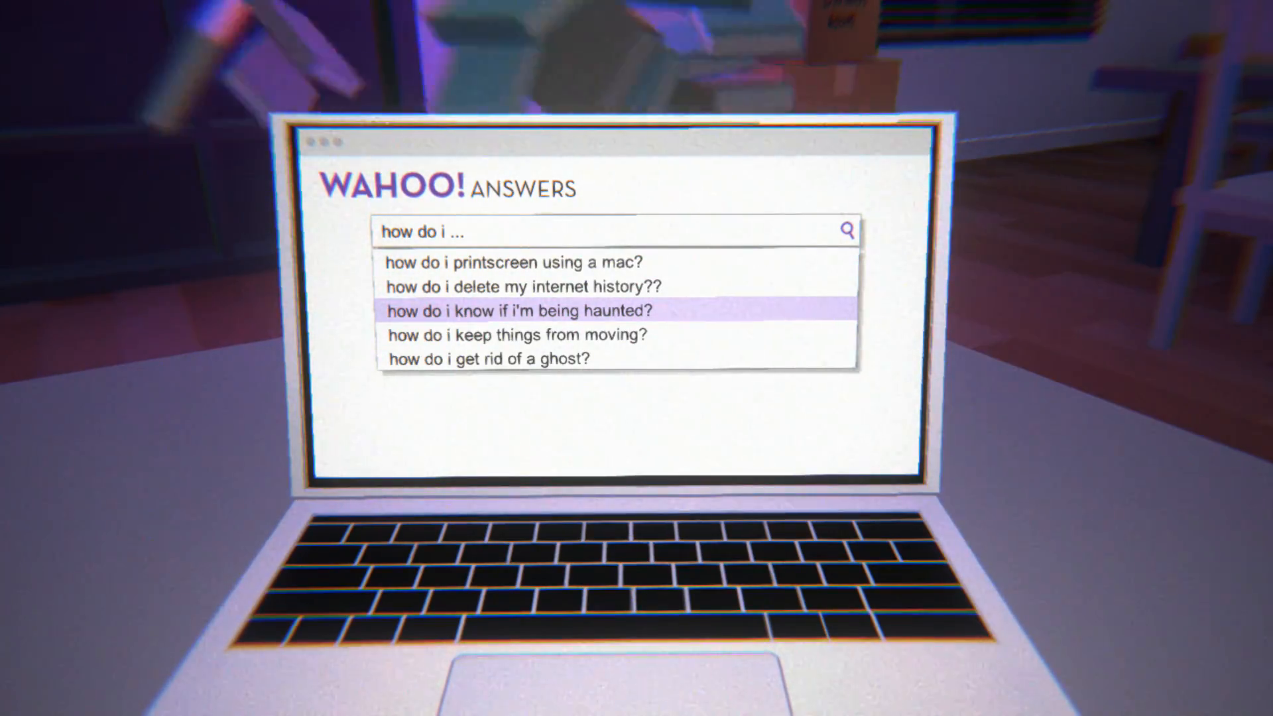
left_click(521, 311)
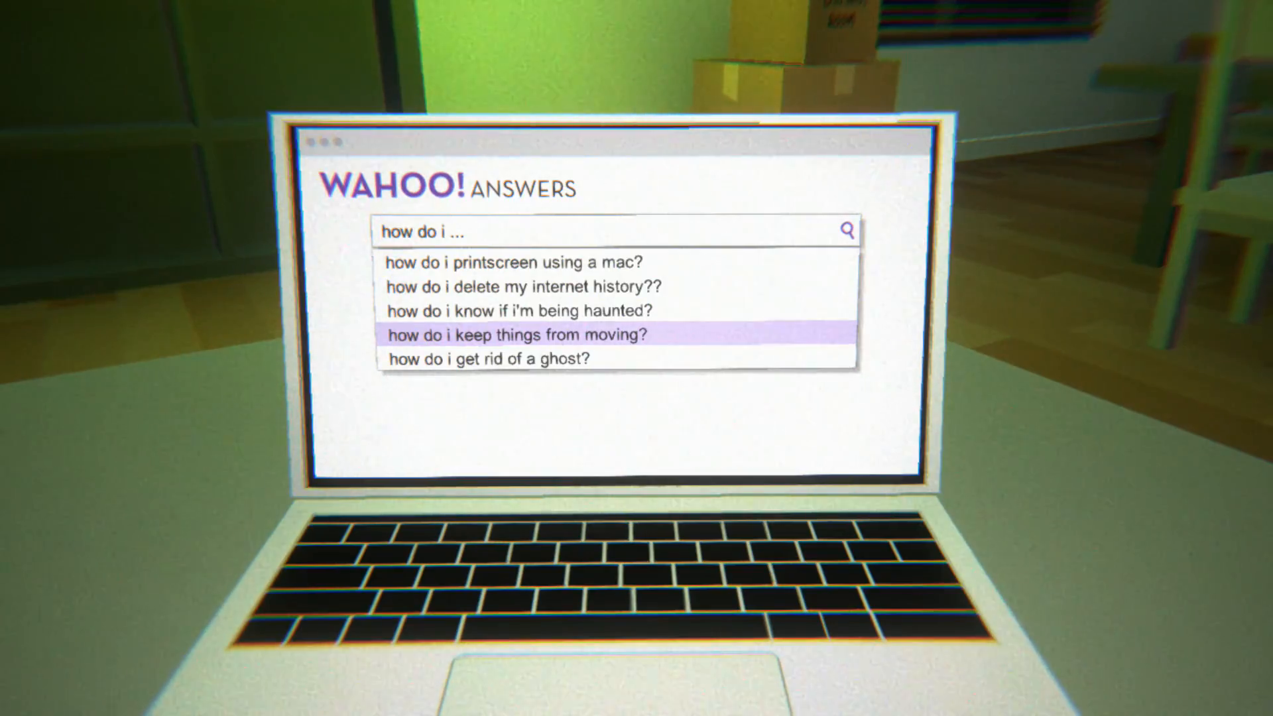
left_click(520, 335)
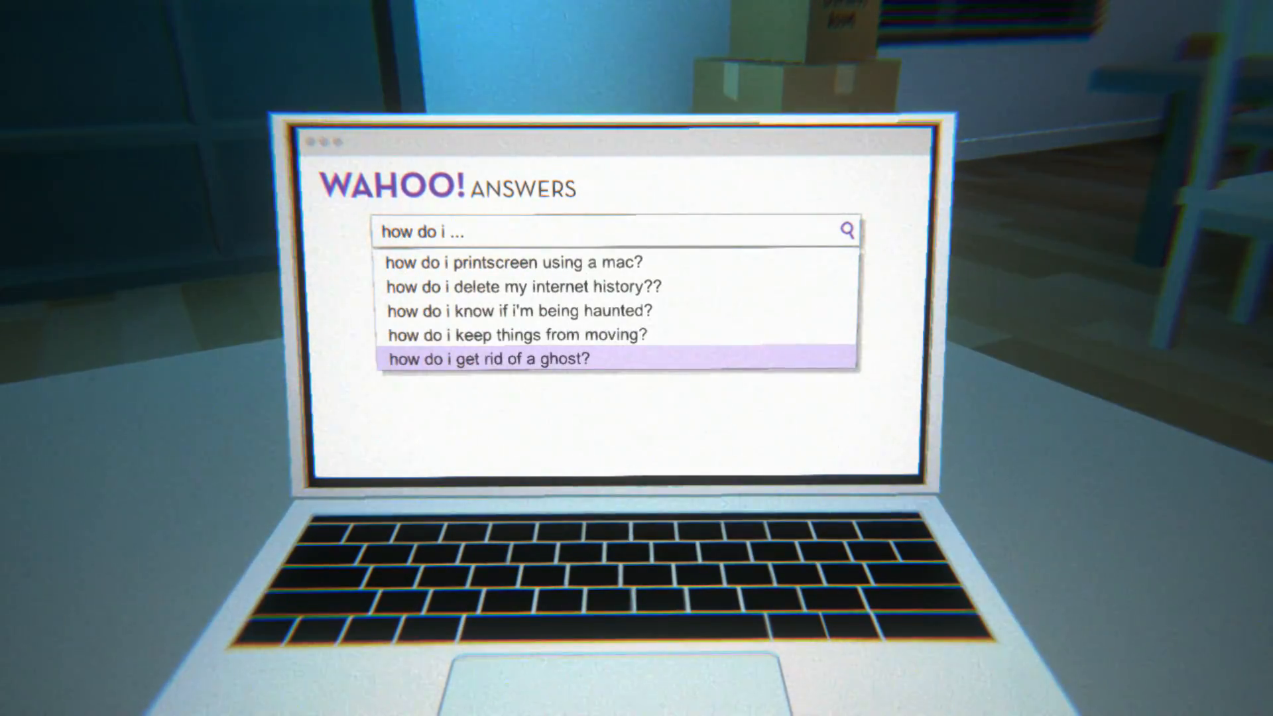
left_click(489, 359)
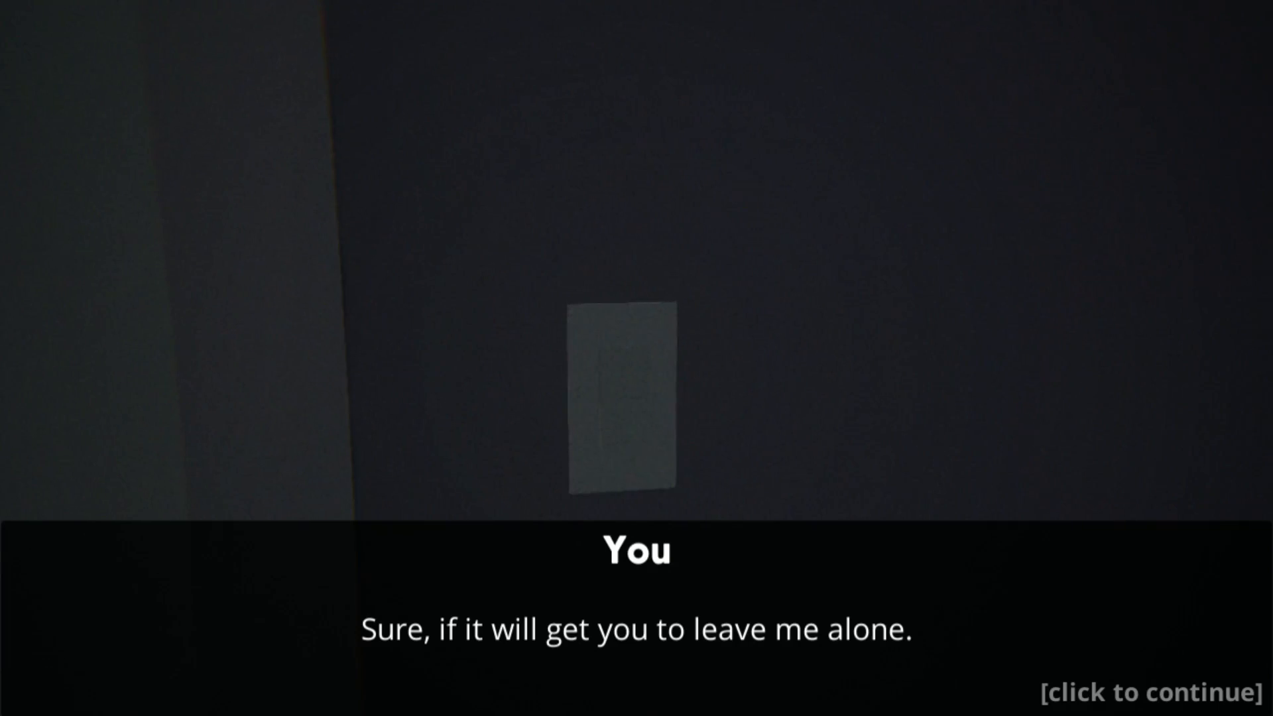
Continue past your reply agreeing to help the ghost so it leaves you alone.
left_click(1116, 692)
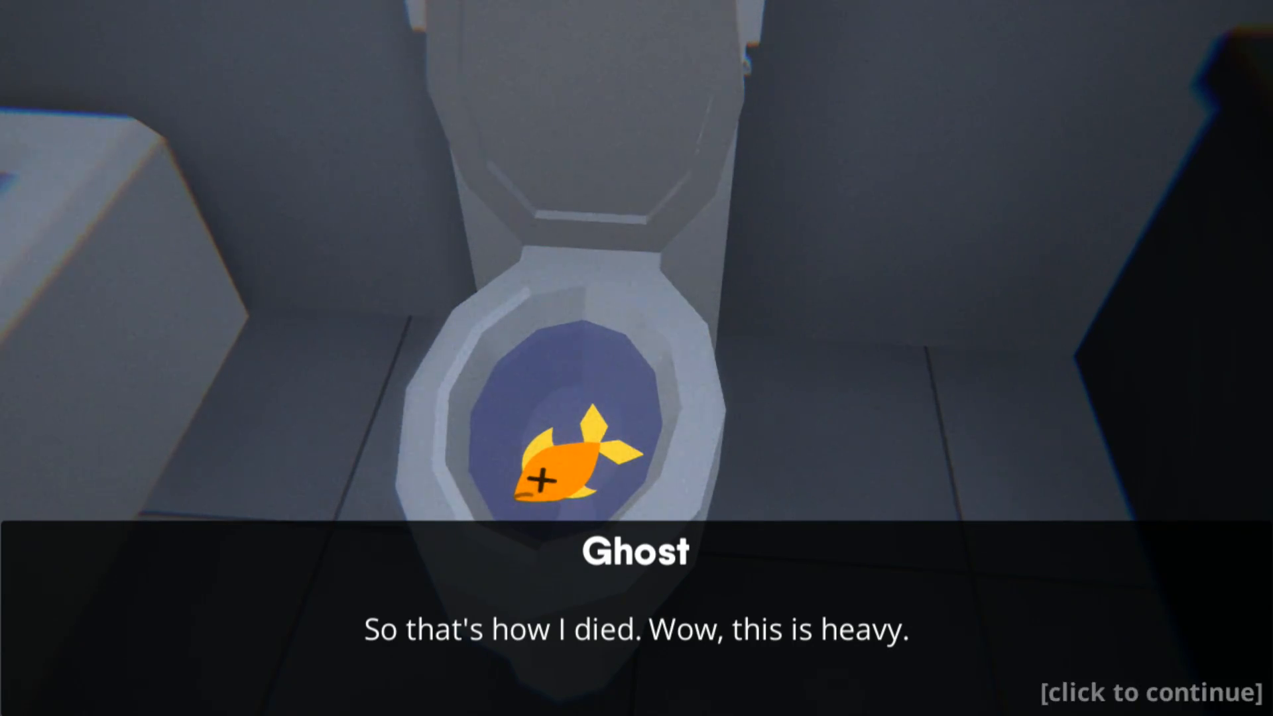
Advance the ghost's reaction on seeing its dead goldfish body in the toilet.
left_click(1146, 693)
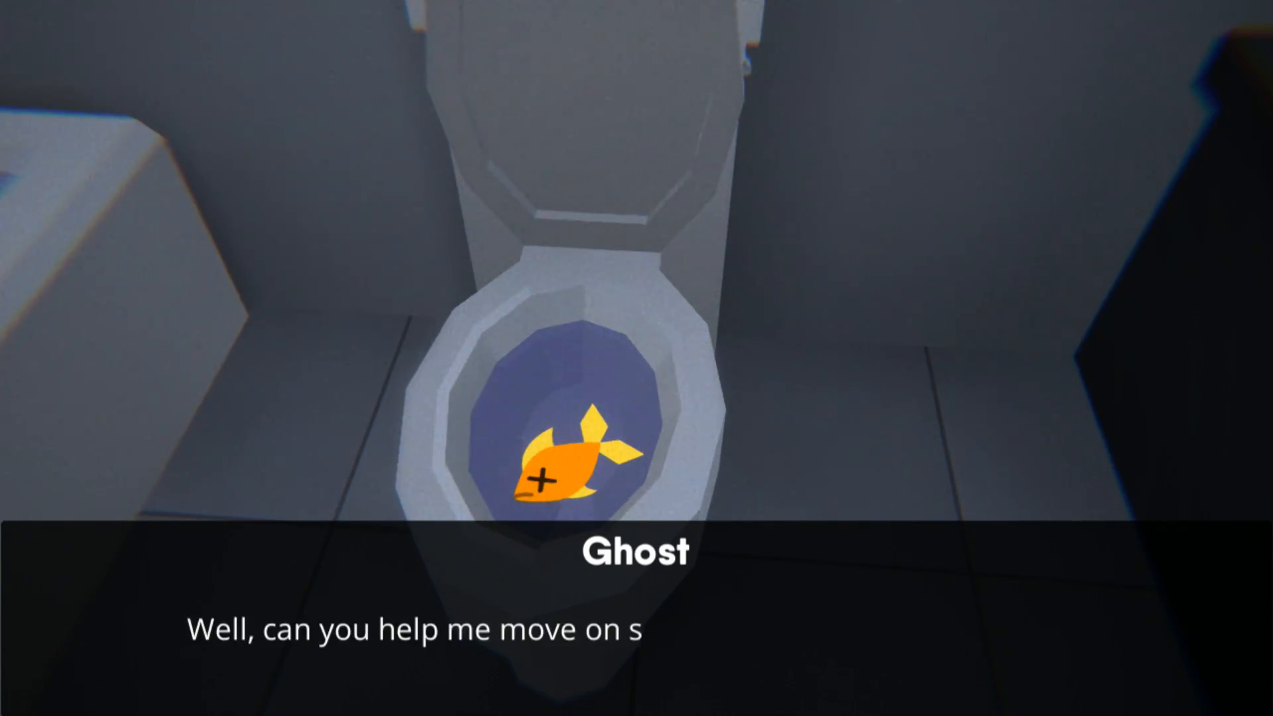